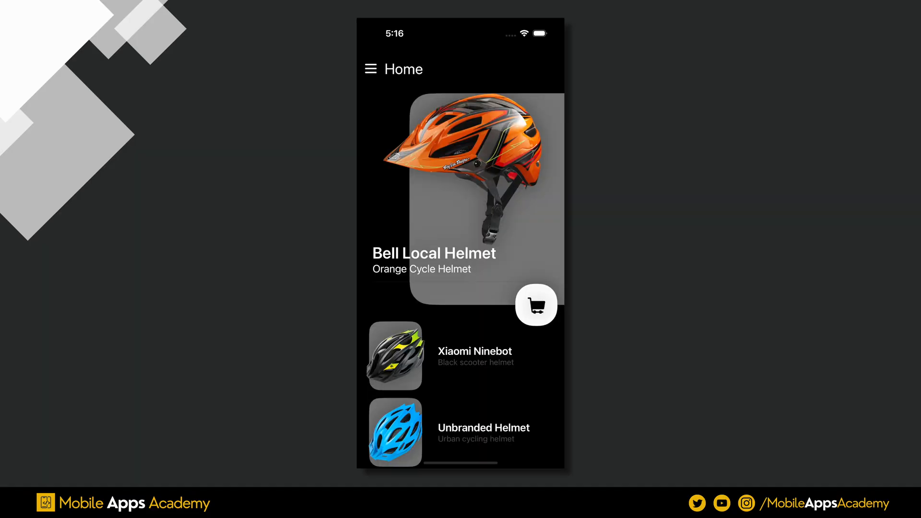
Reveal the white side menu from the Home page, close it with X, then reveal it again.
left_click(370, 69)
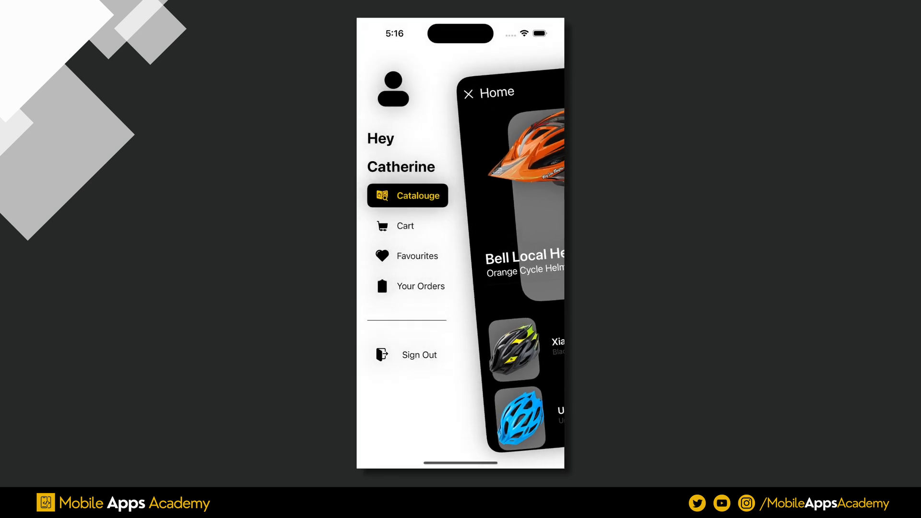
left_click(468, 93)
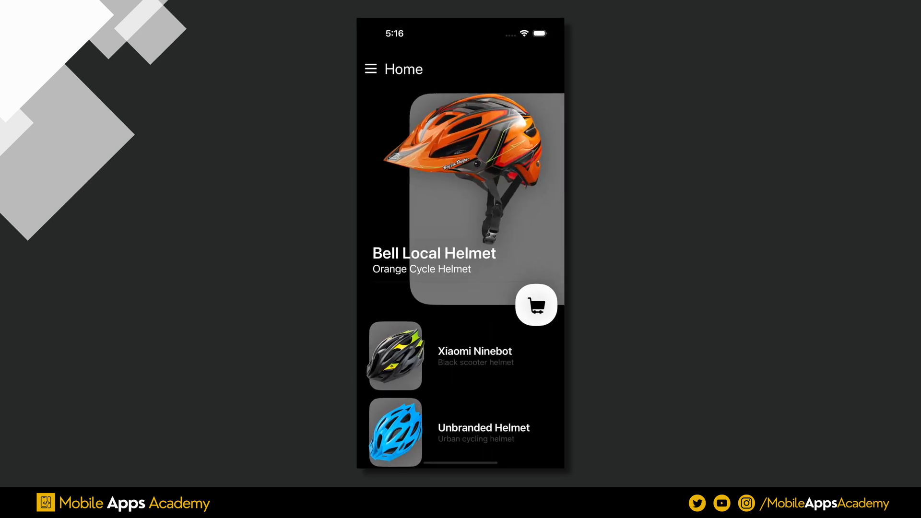
left_click(371, 69)
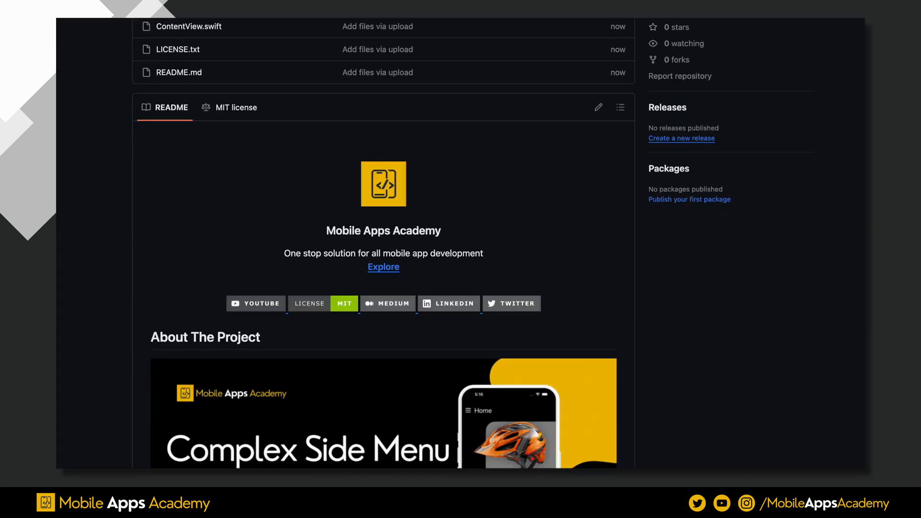
Scroll down through the open side menu's entries to Sign Out.
scroll("down", 3)
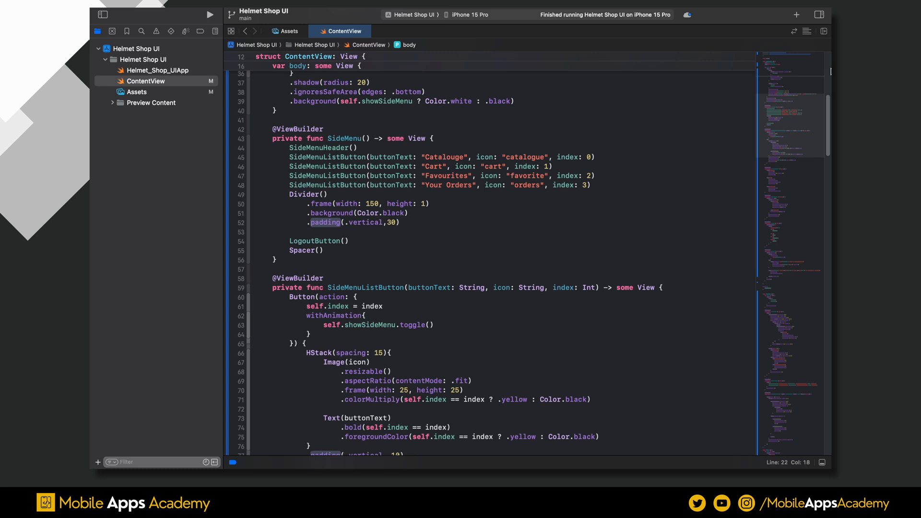
scroll("down", 3)
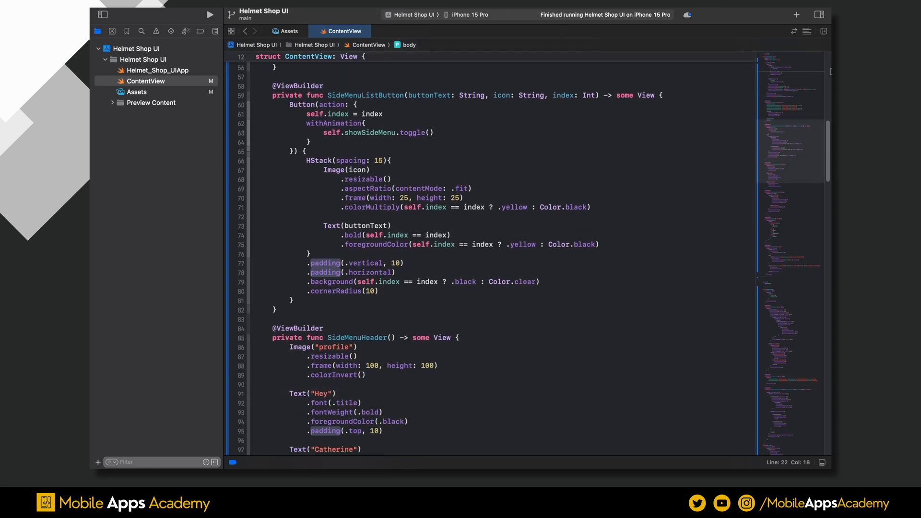
scroll("down", 3)
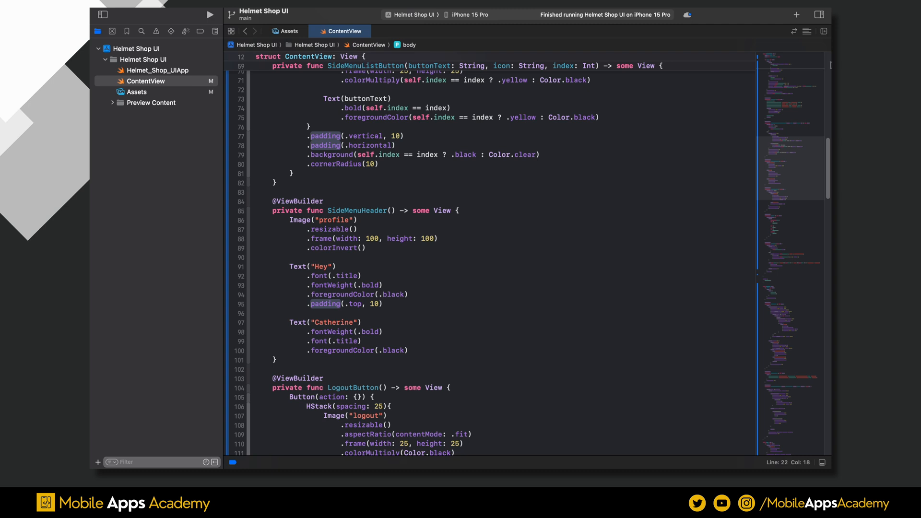
scroll("down", 3)
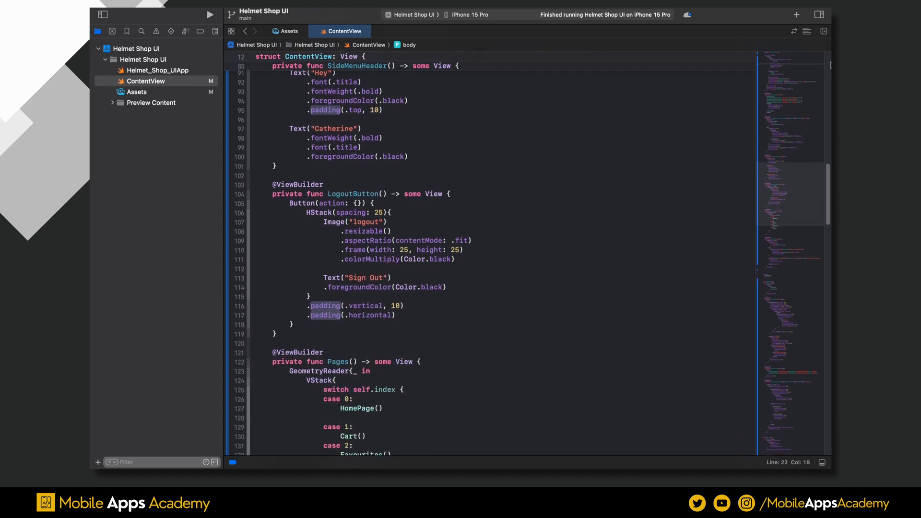
scroll("down", 3)
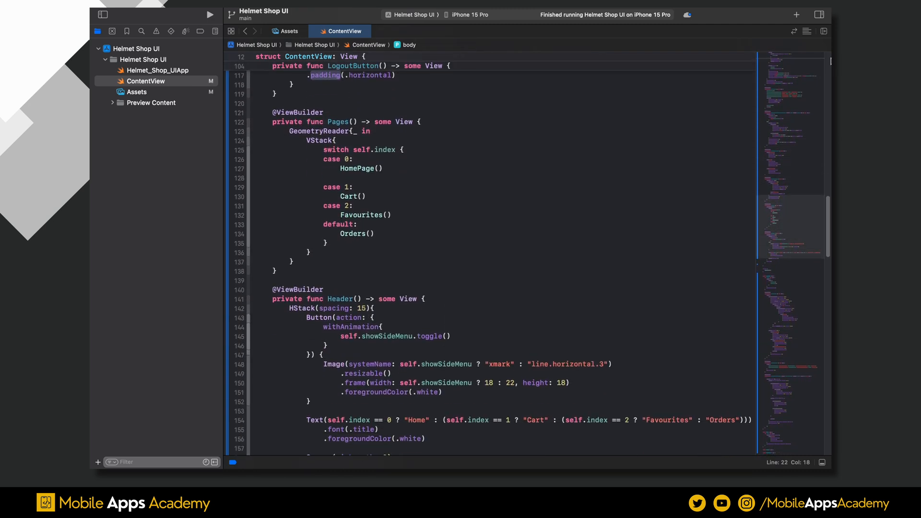
scroll("down", 3)
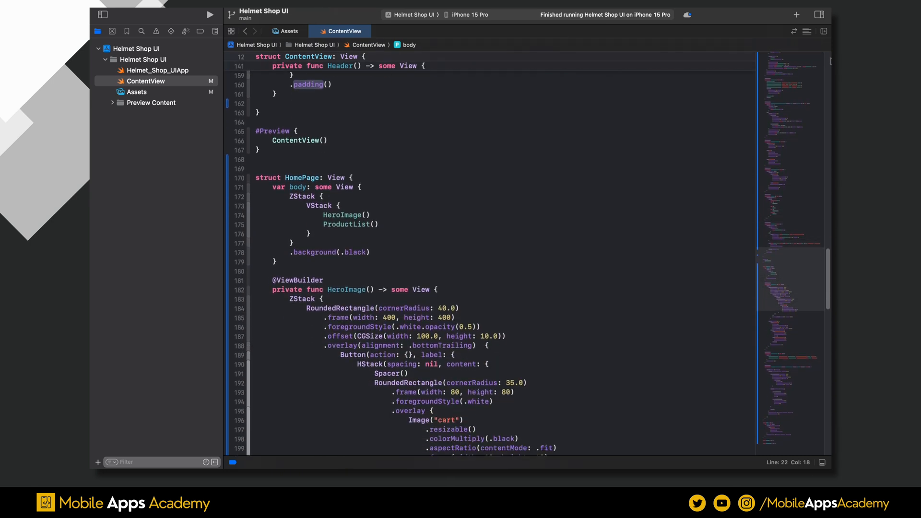
scroll("down", 3)
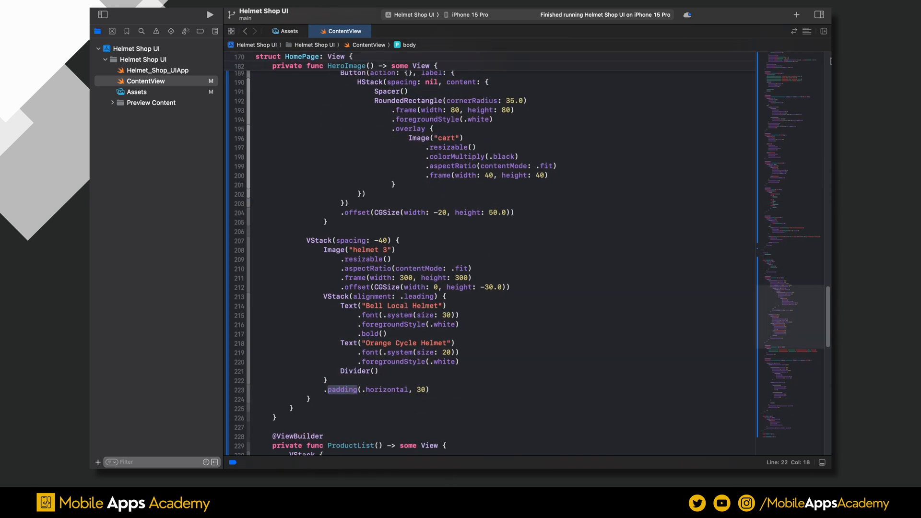
scroll("down", 3)
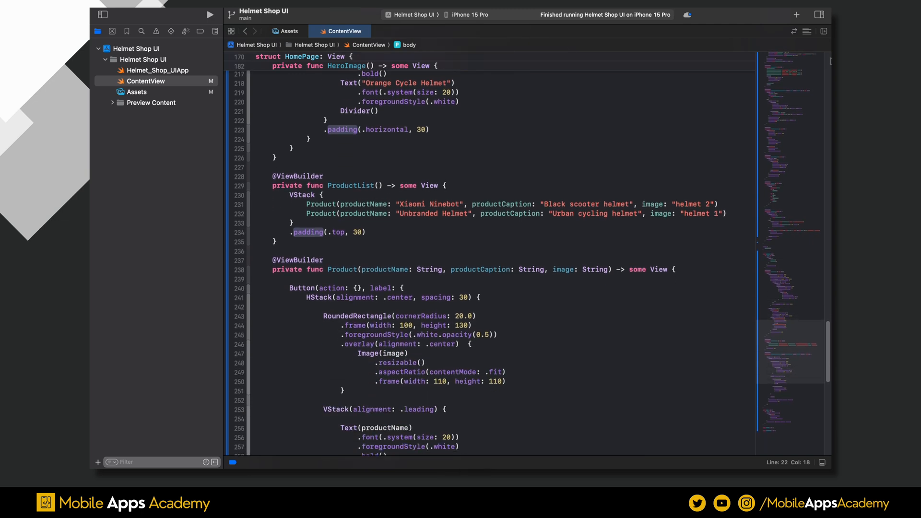
scroll("down", 3)
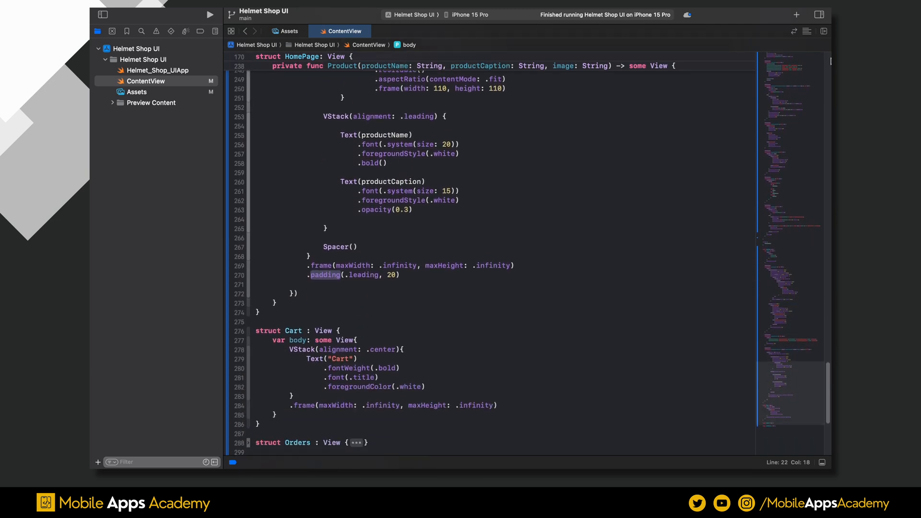
scroll("down", 3)
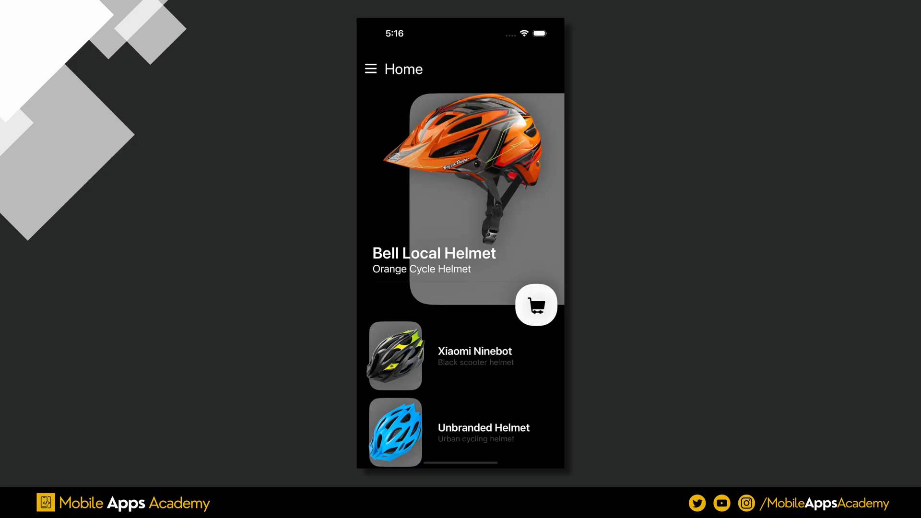
Open the side menu greeting Catherine, close it back to Home, then leave it open again.
left_click(371, 69)
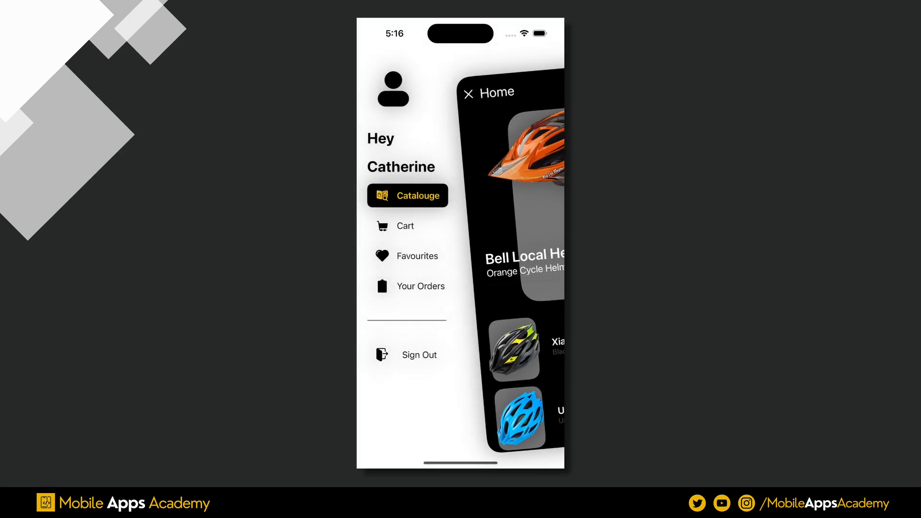
left_click(470, 93)
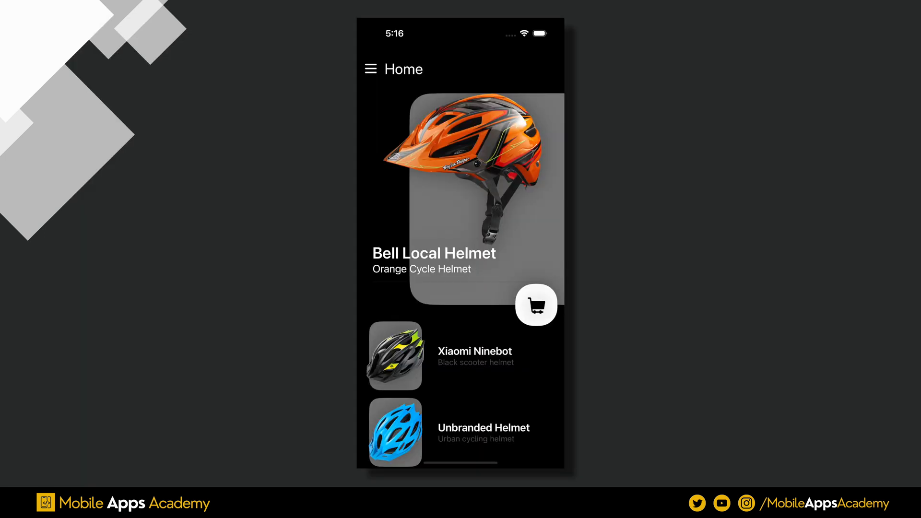
left_click(370, 69)
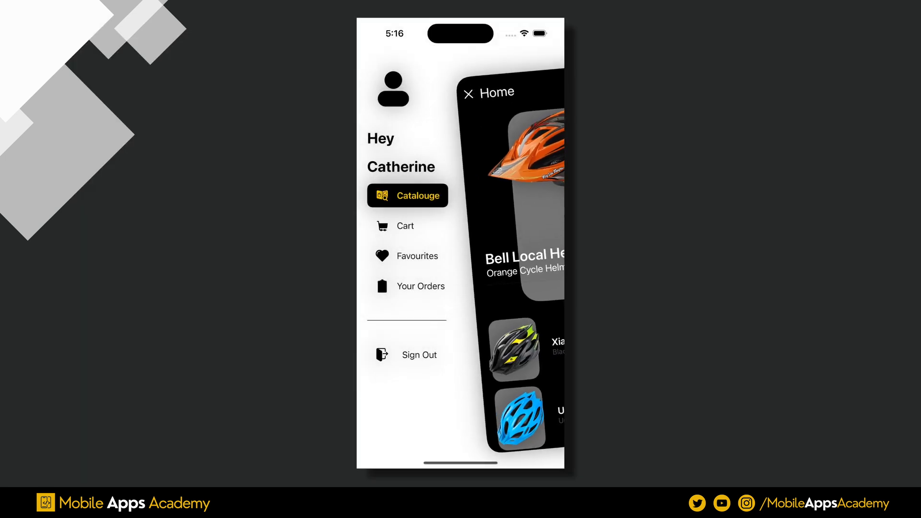